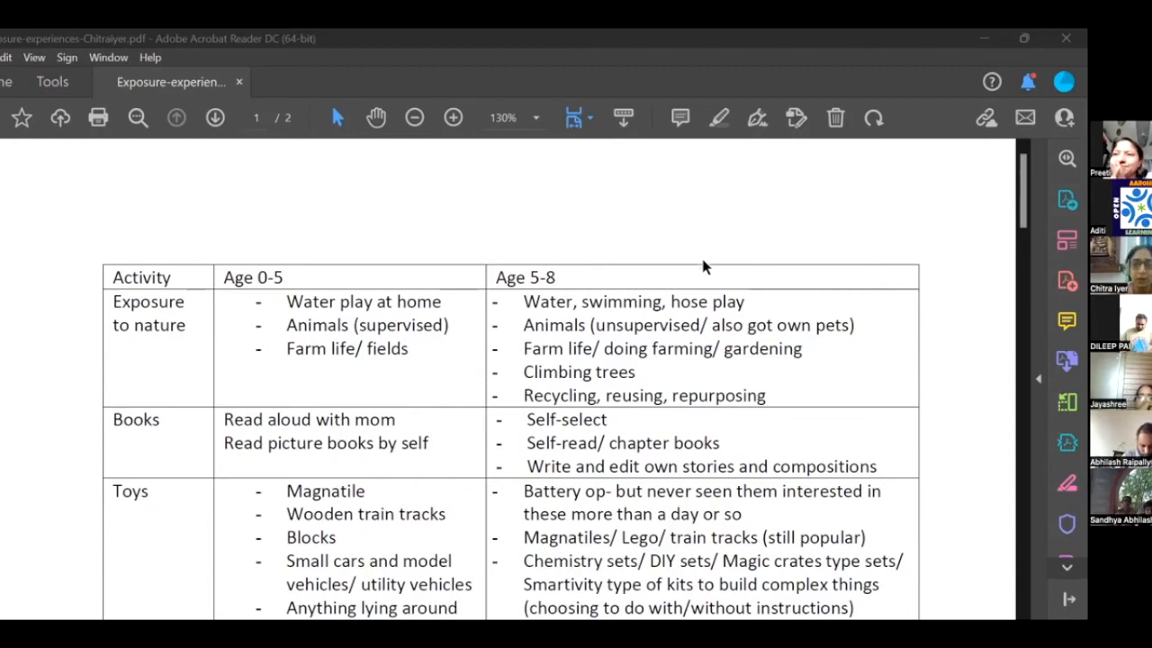
scroll("down", 3)
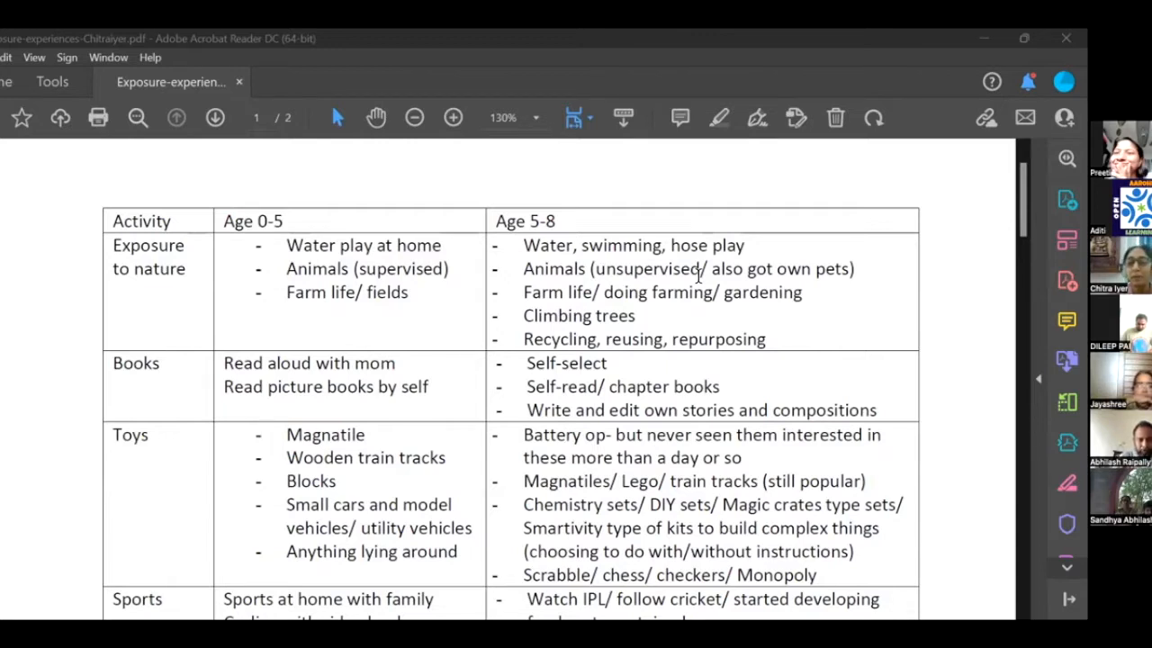
scroll("down", 3)
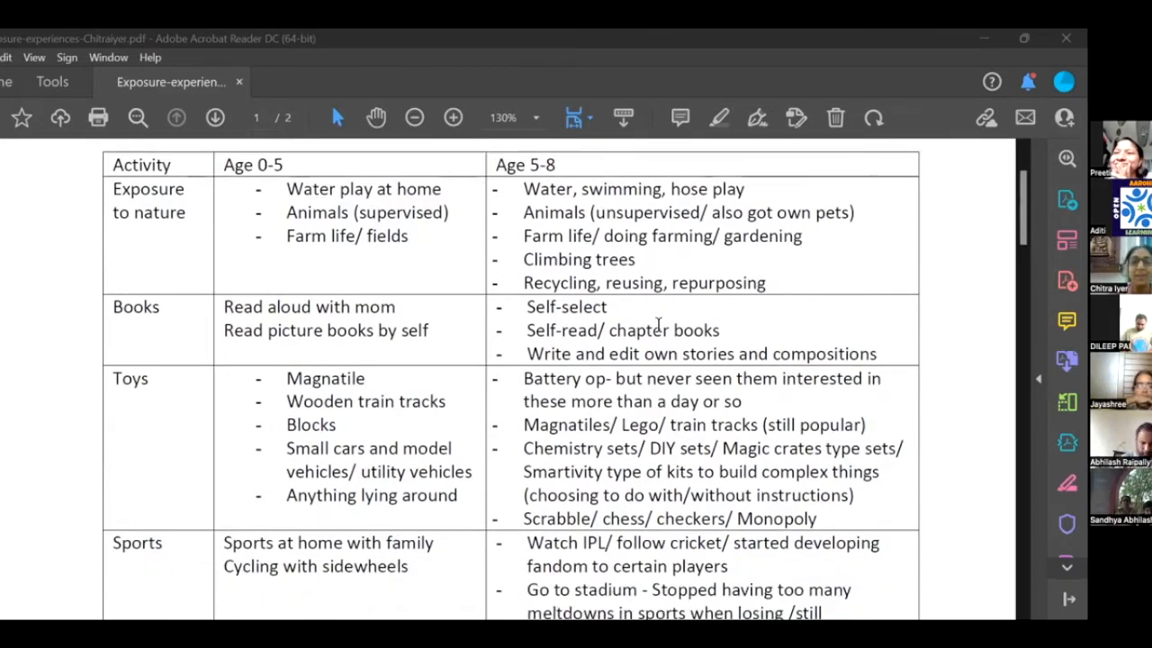
mouse_move(697, 283)
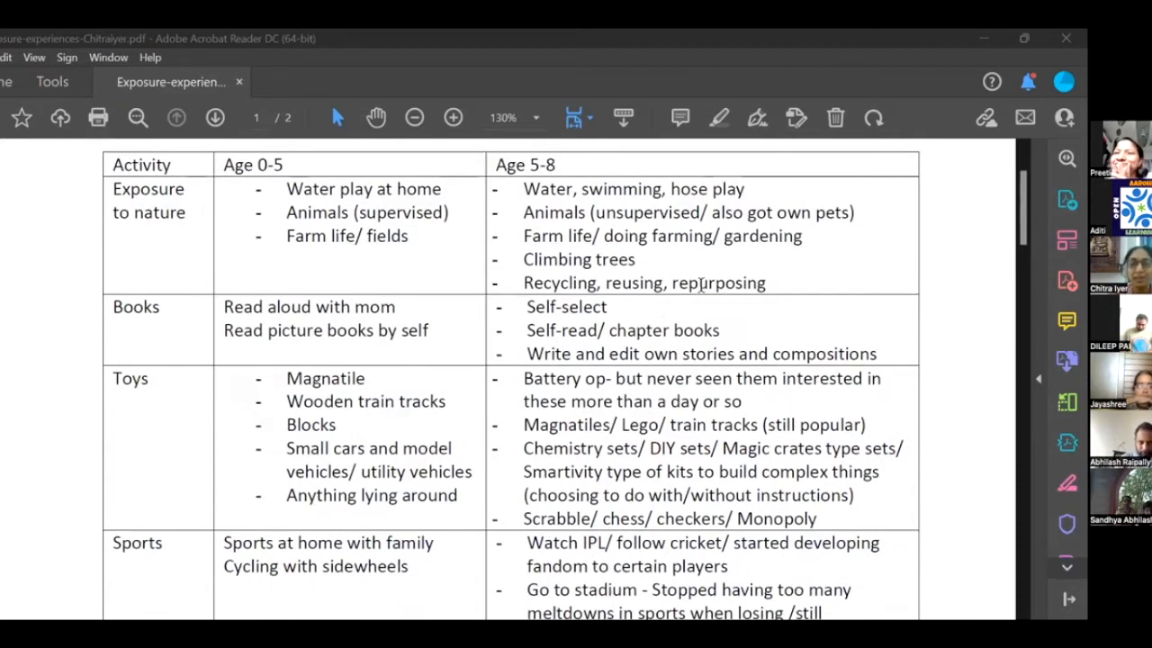
scroll("down", 3)
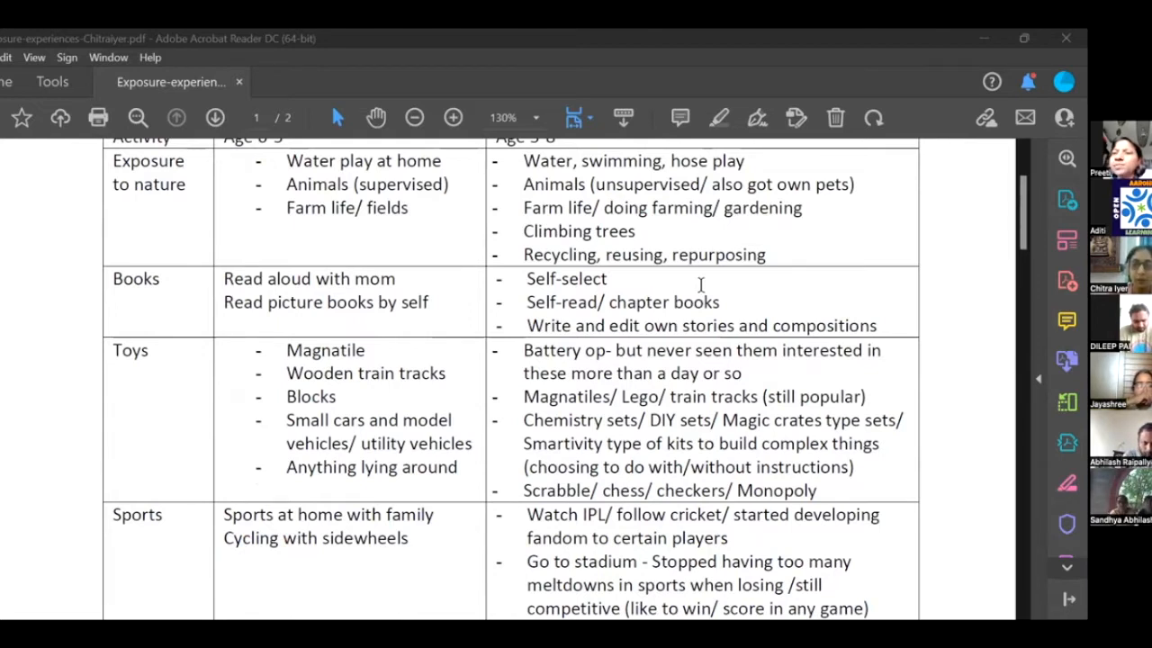
scroll("down", 3)
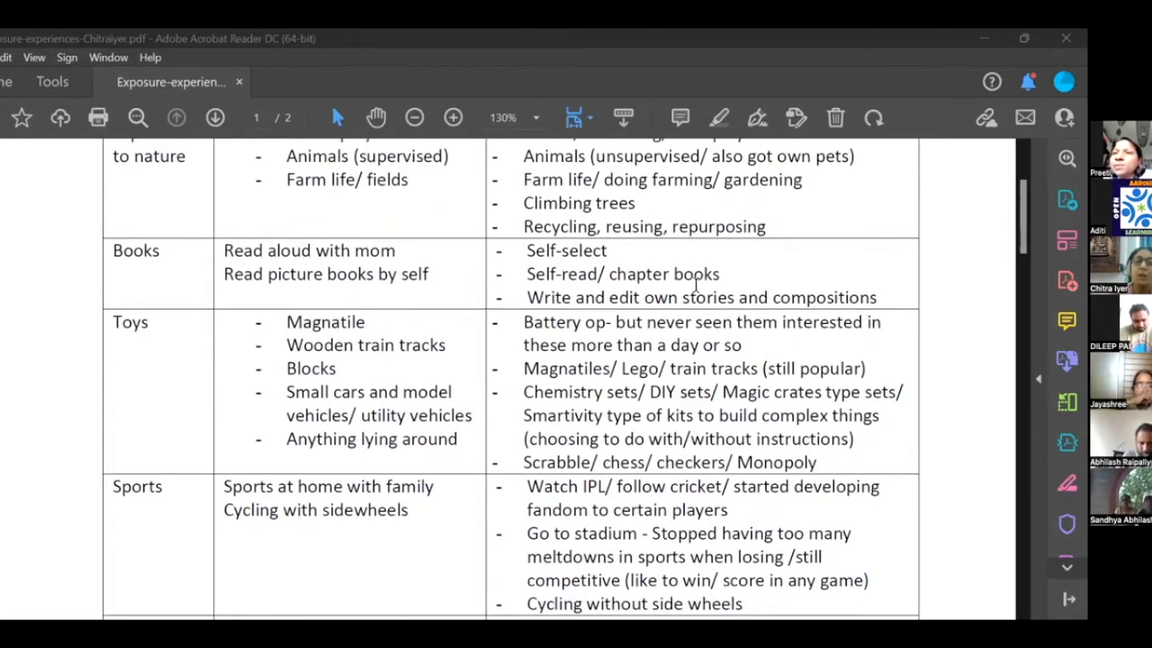
scroll("up", 3)
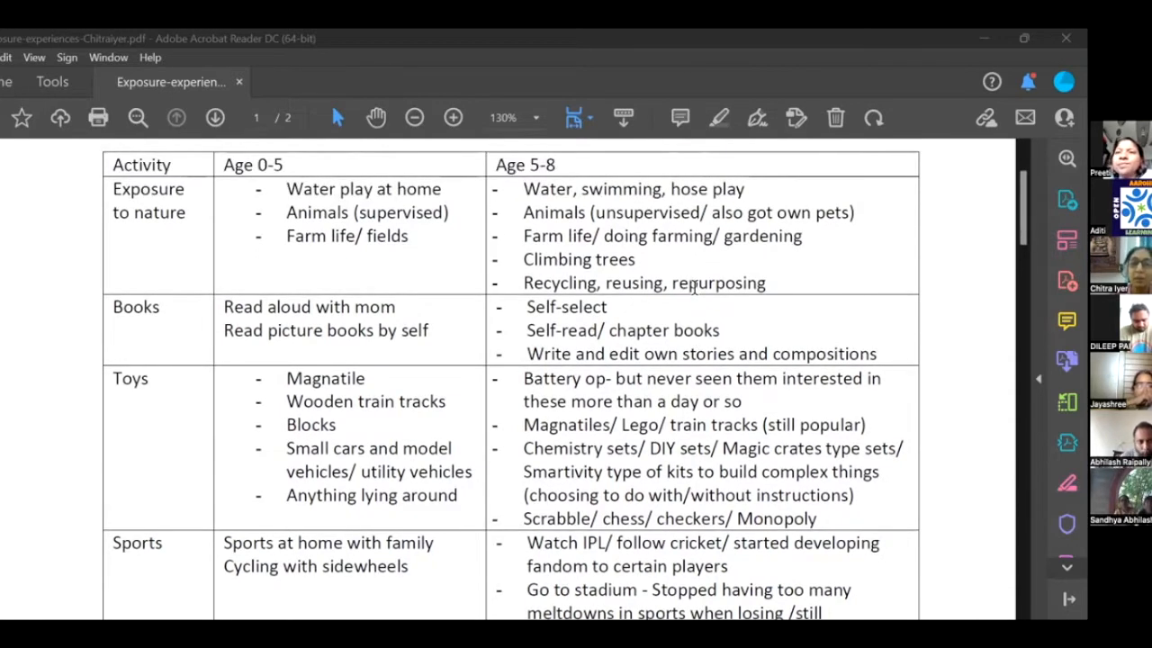